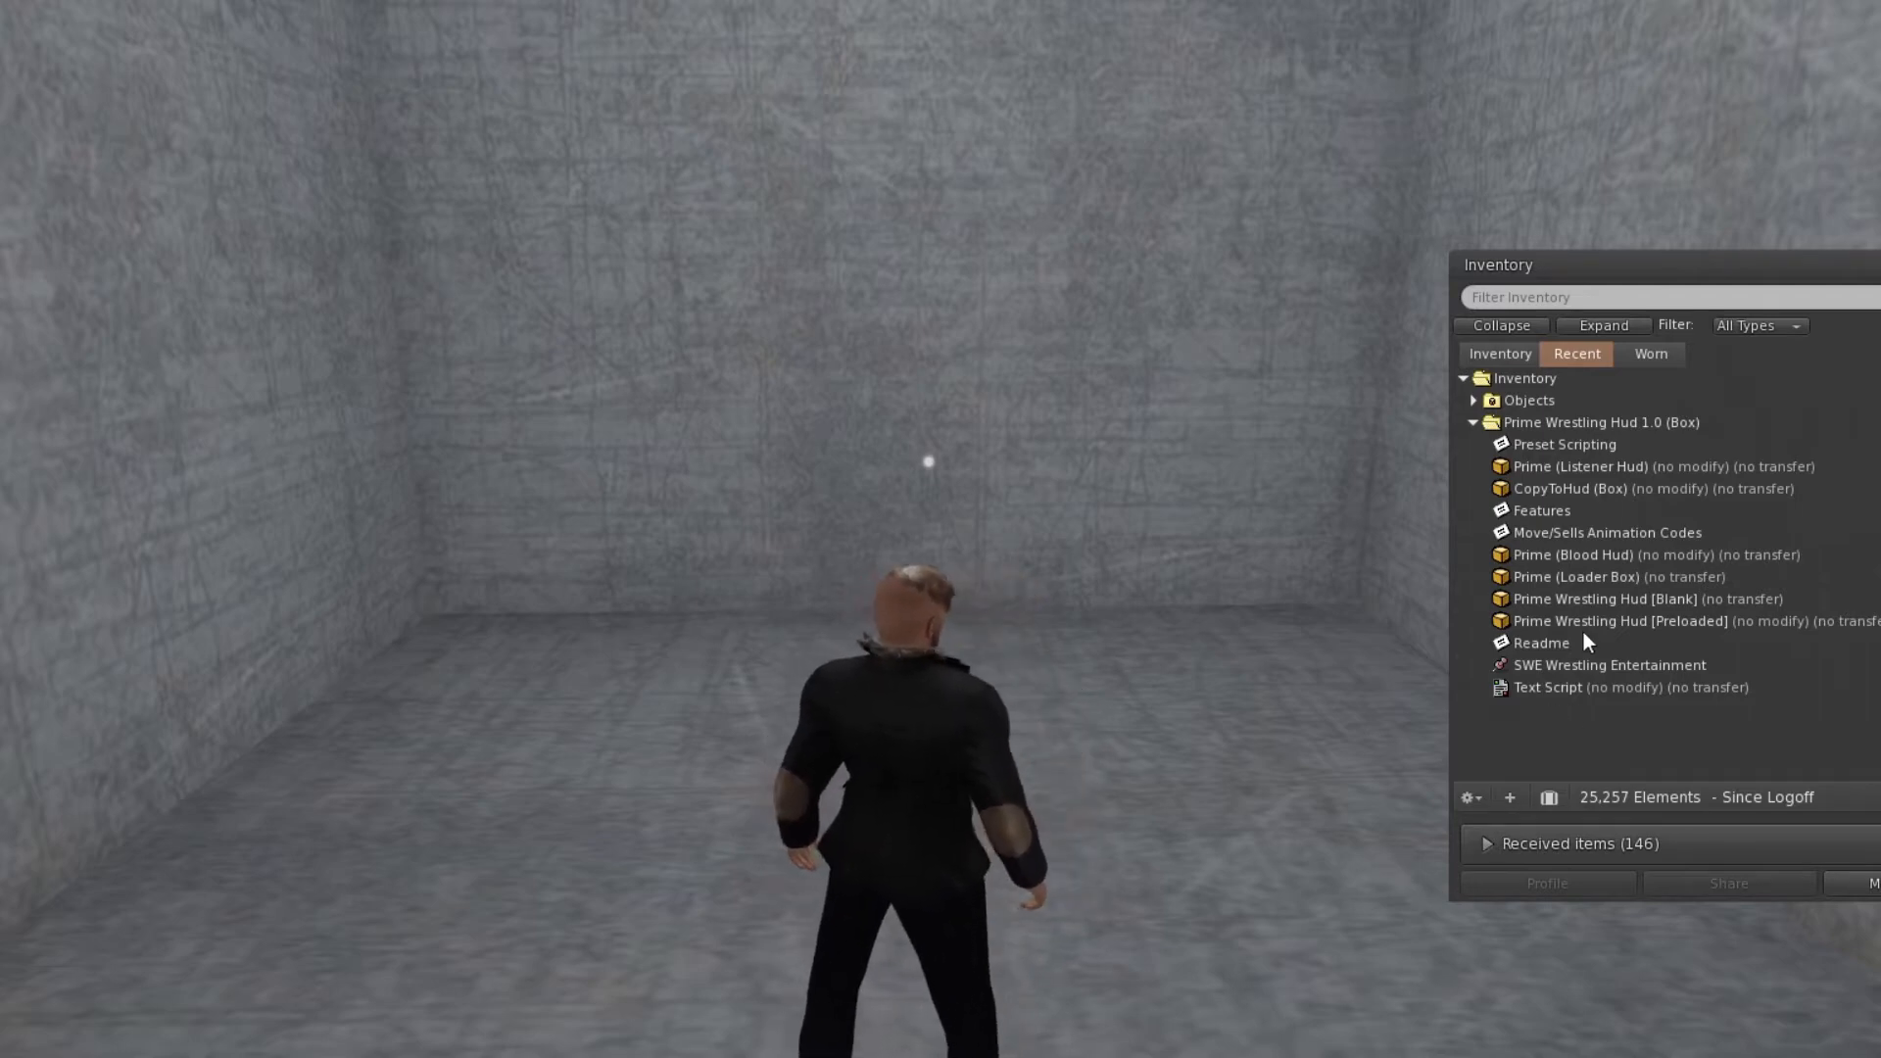
- Attach the Prime Wrestling Hud [Preloaded] from the Hud 1.0 box
left_click(1620, 621)
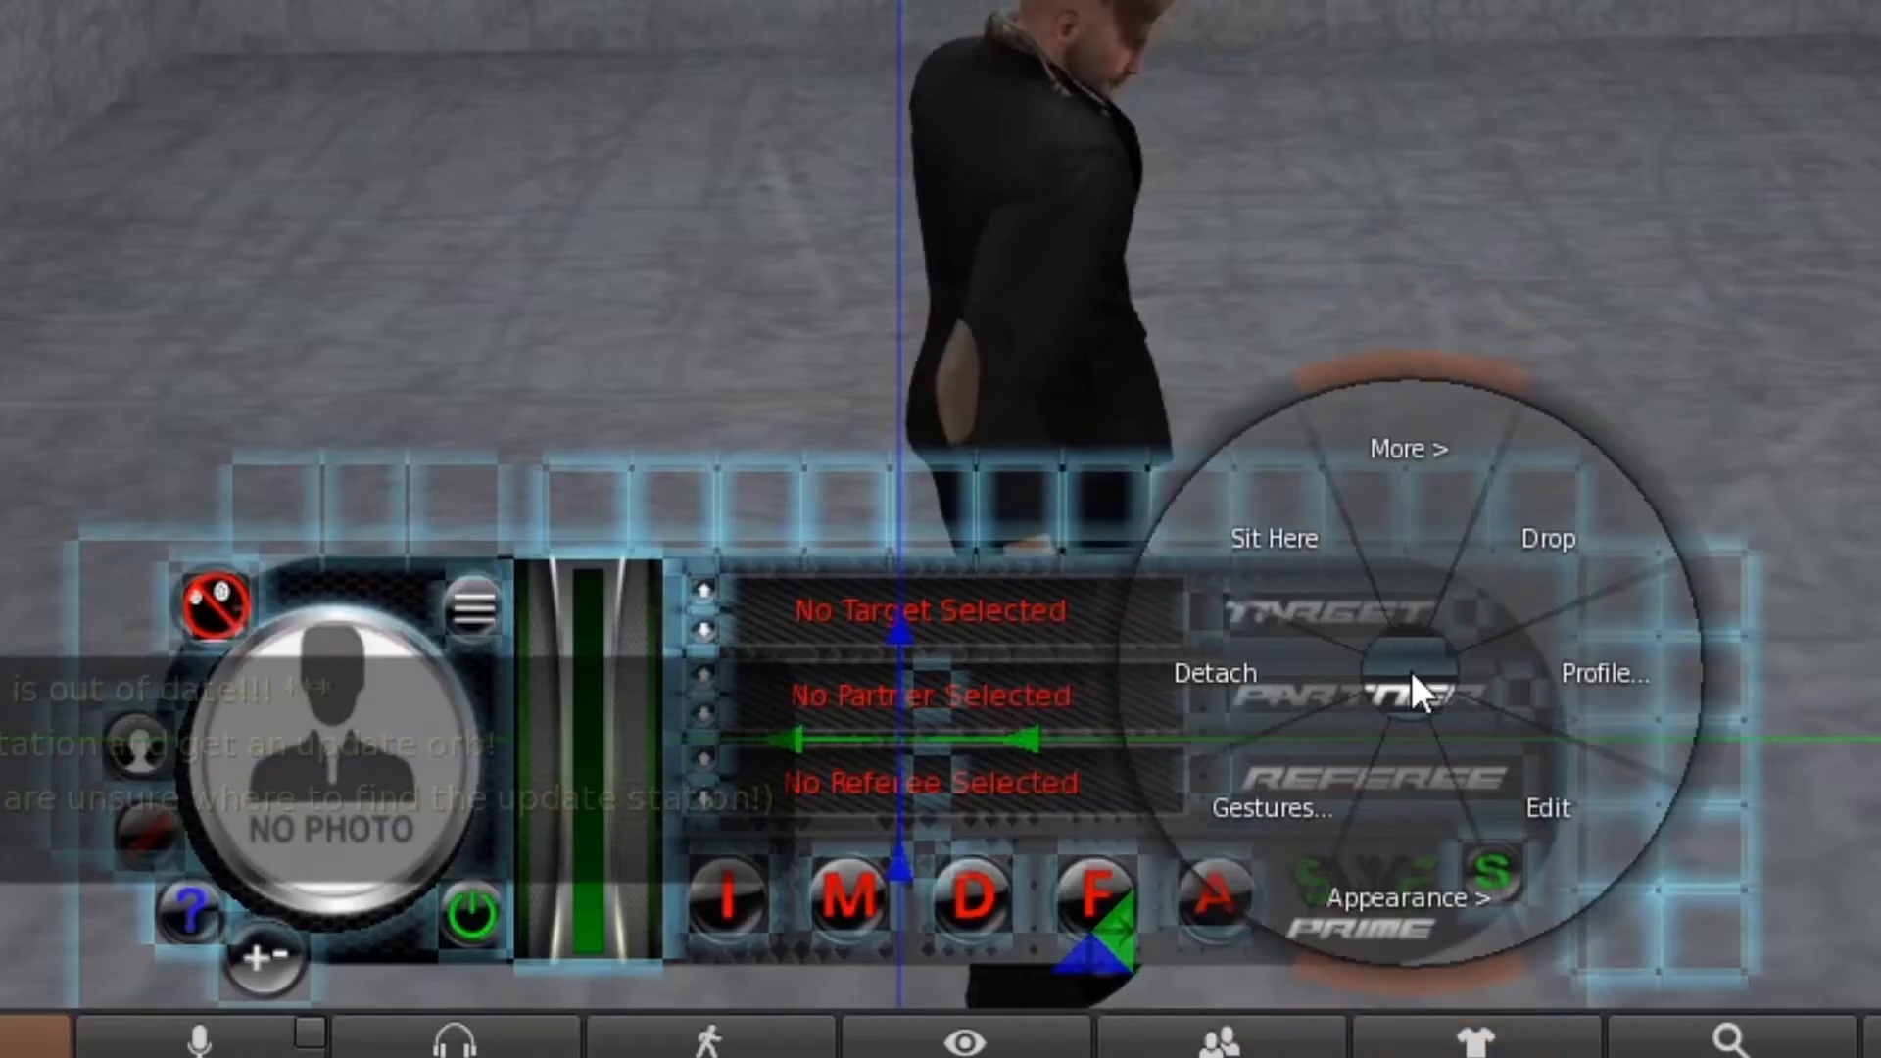
- Drop the worn HUD to the ground and confirm with Yes
left_click(1545, 539)
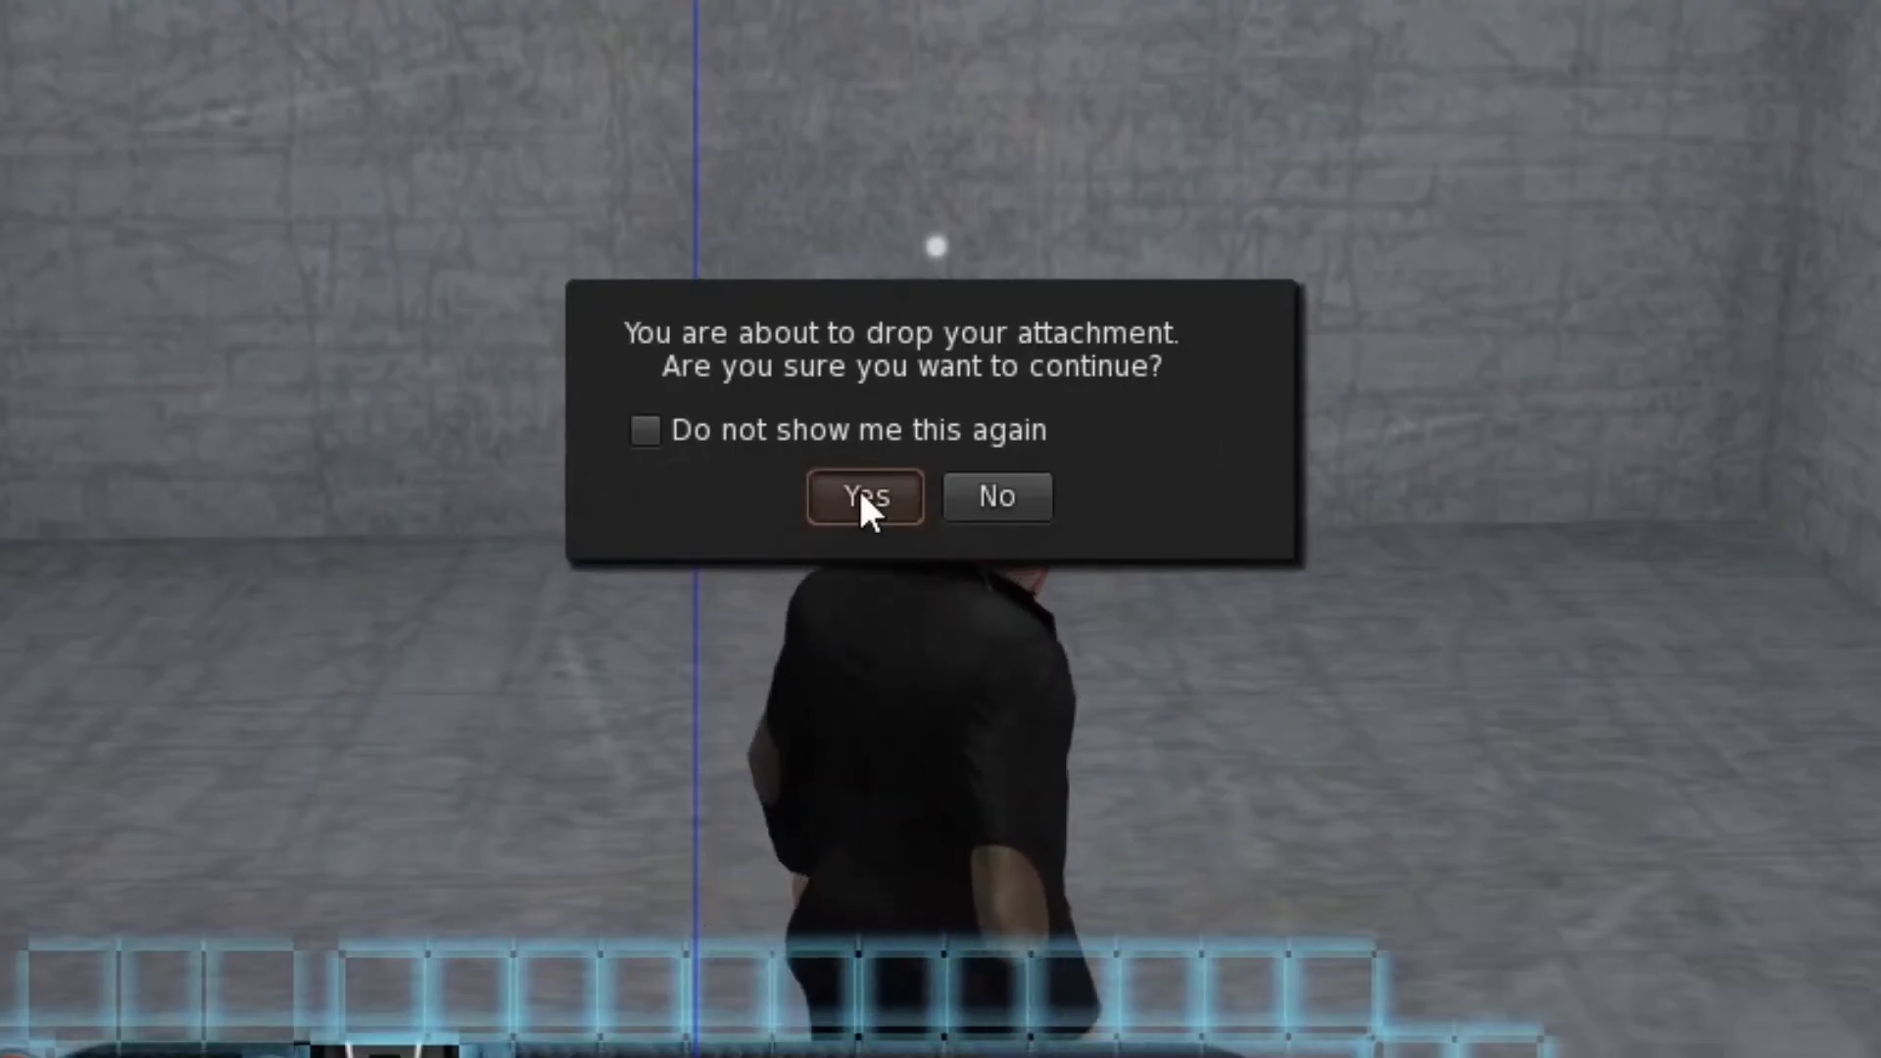
left_click(862, 495)
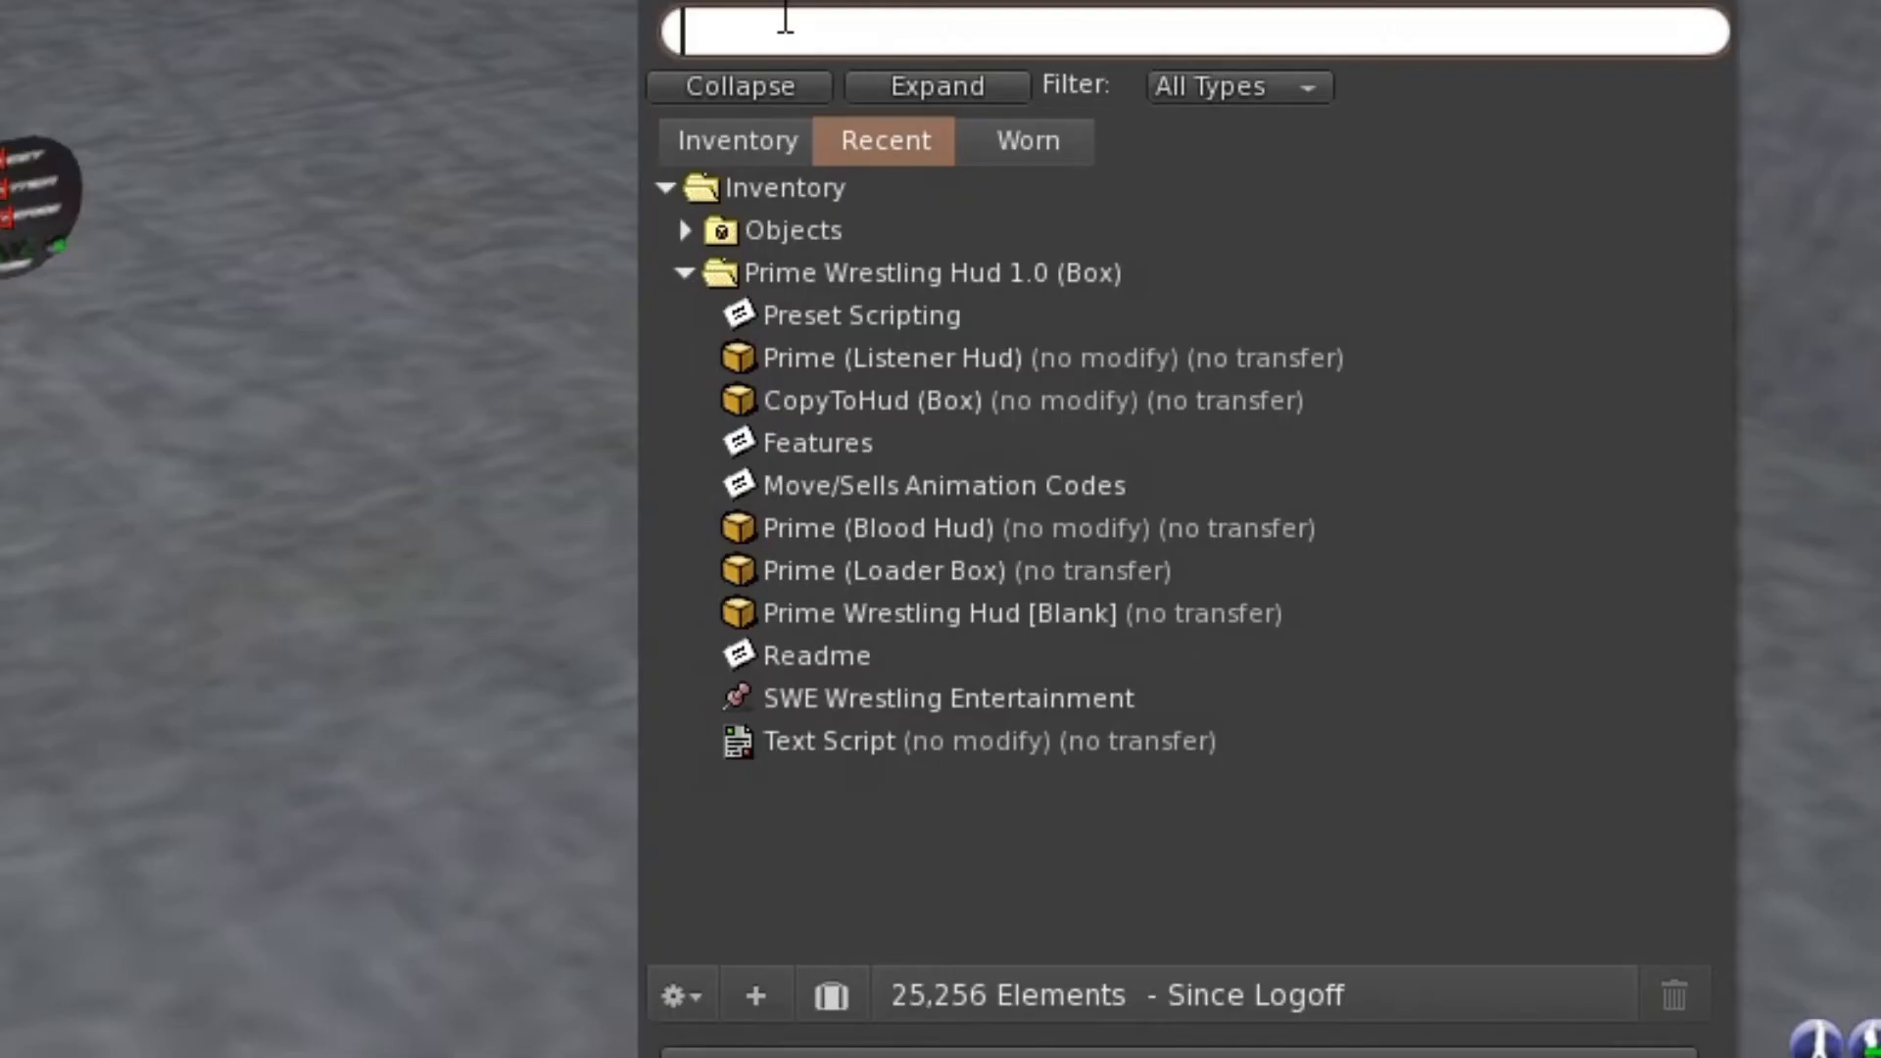
- Filter inventory for 'up' to locate and rez the Update Orb
type("up")
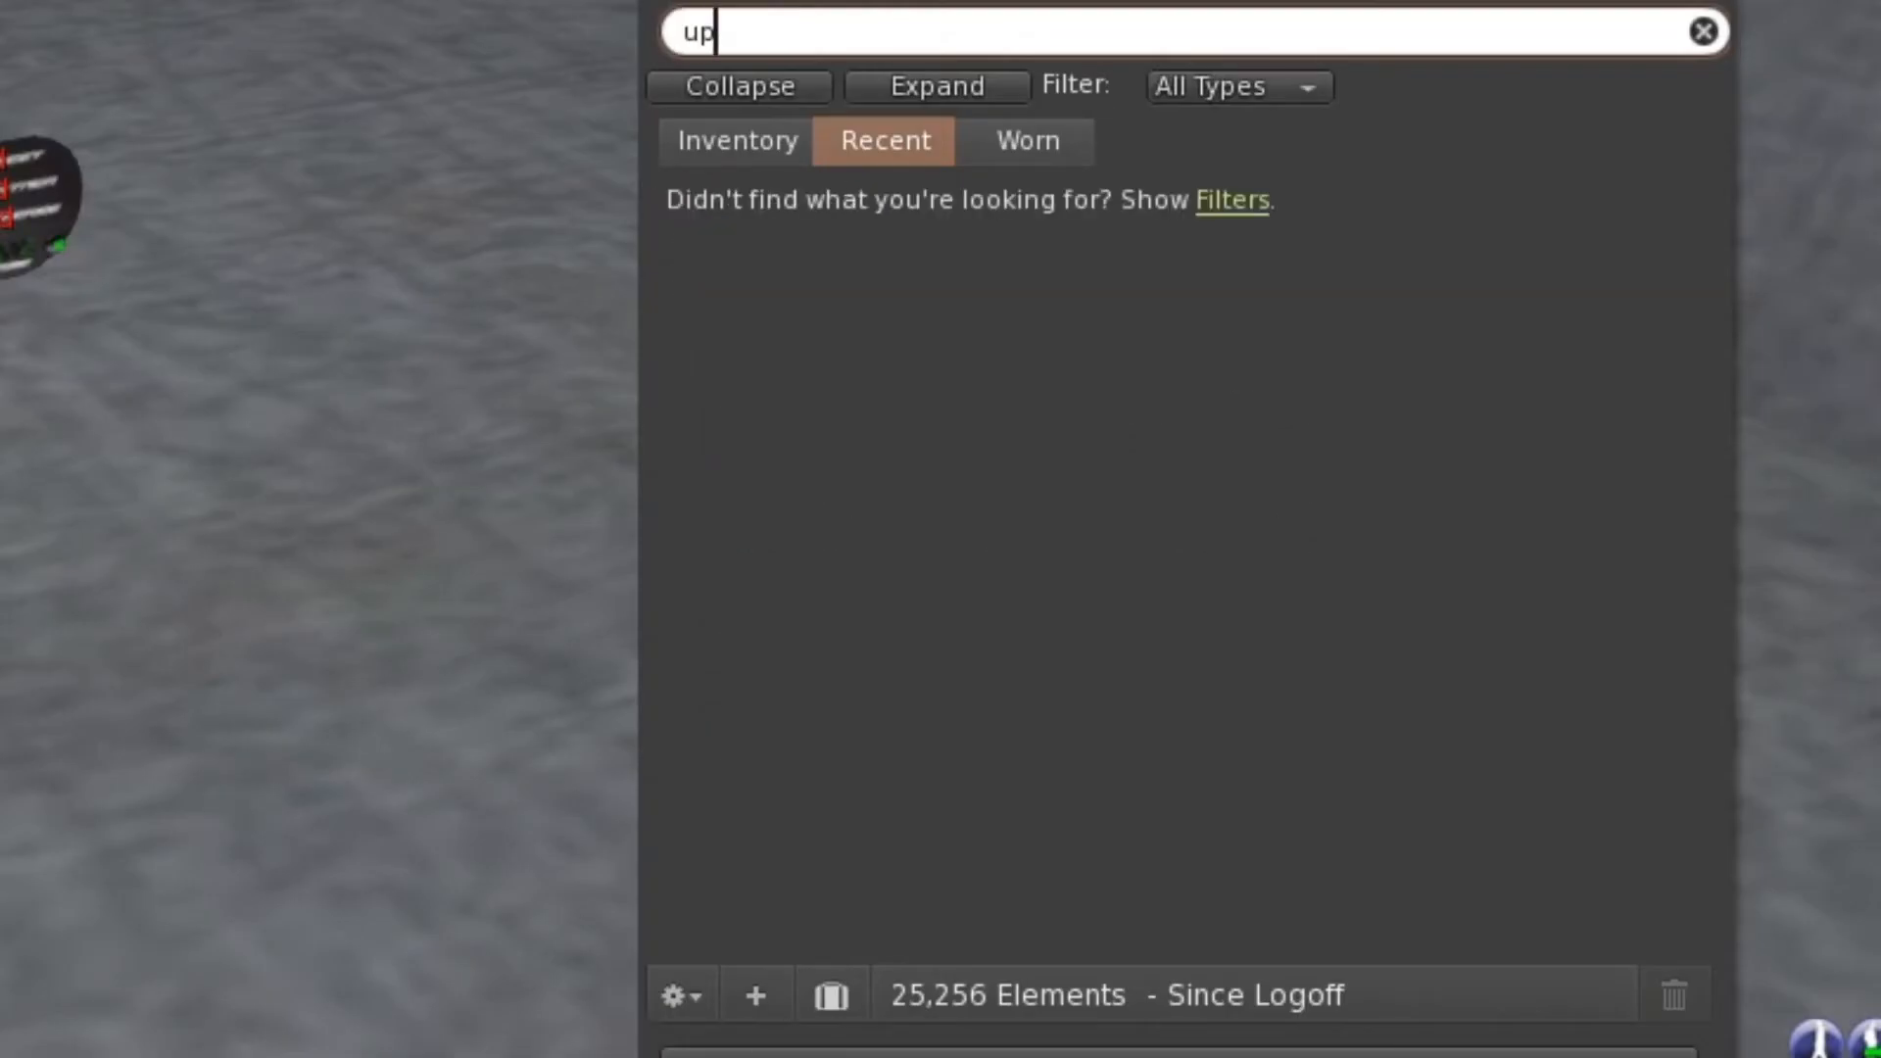
left_click(735, 141)
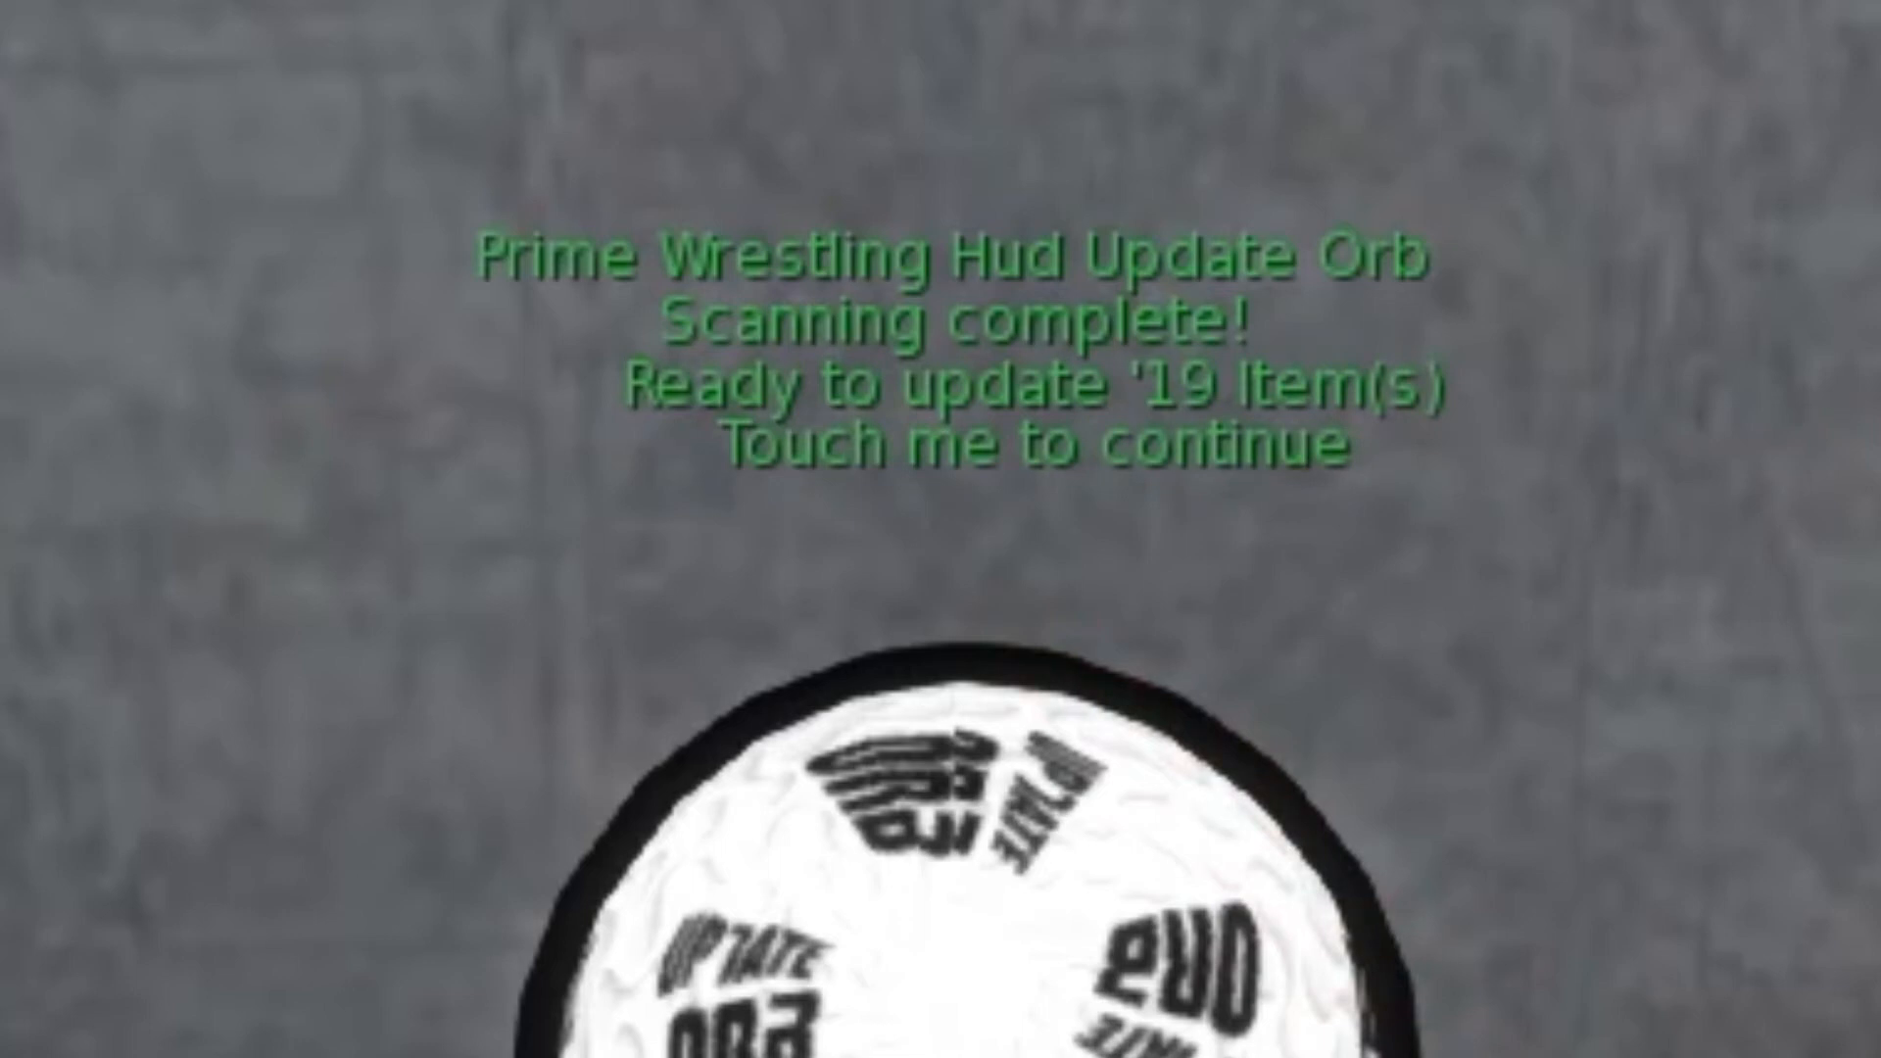
- Touch the Update Orb to continue after scanning and again once the HUD is found
left_click(948, 984)
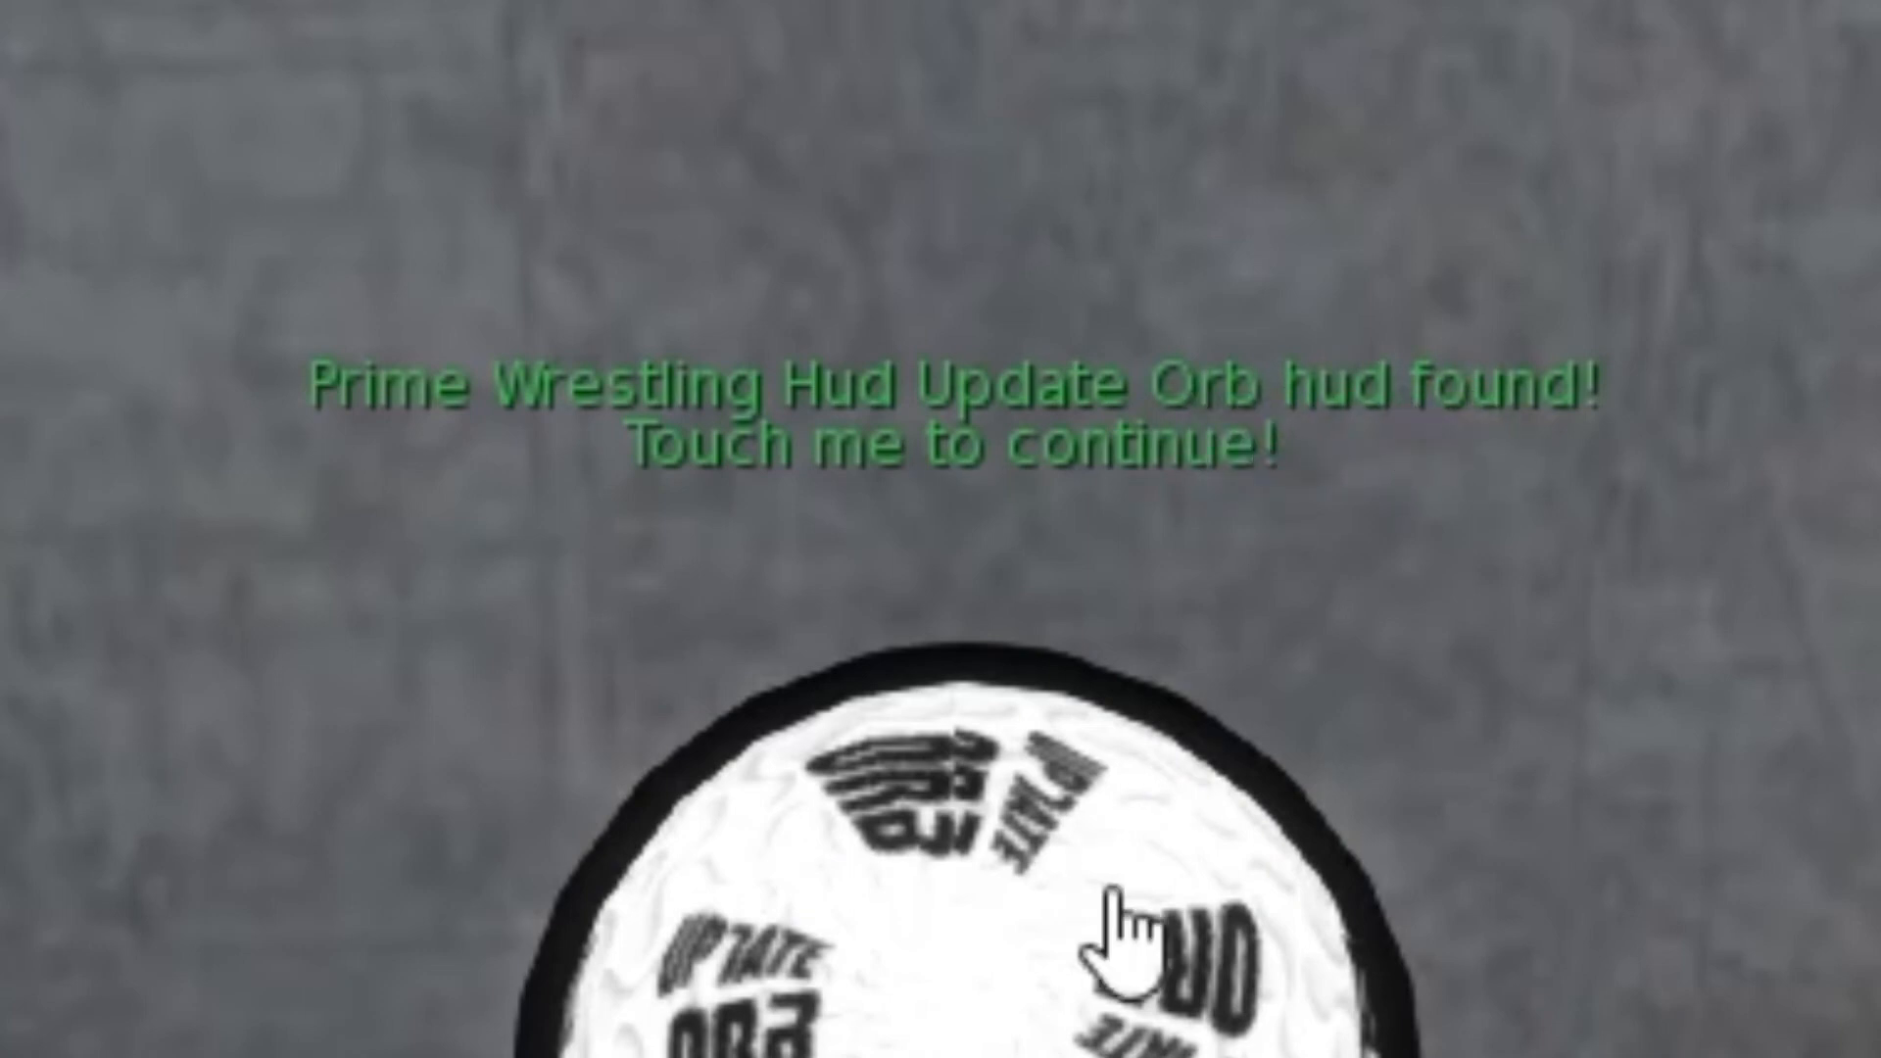
left_click(1114, 923)
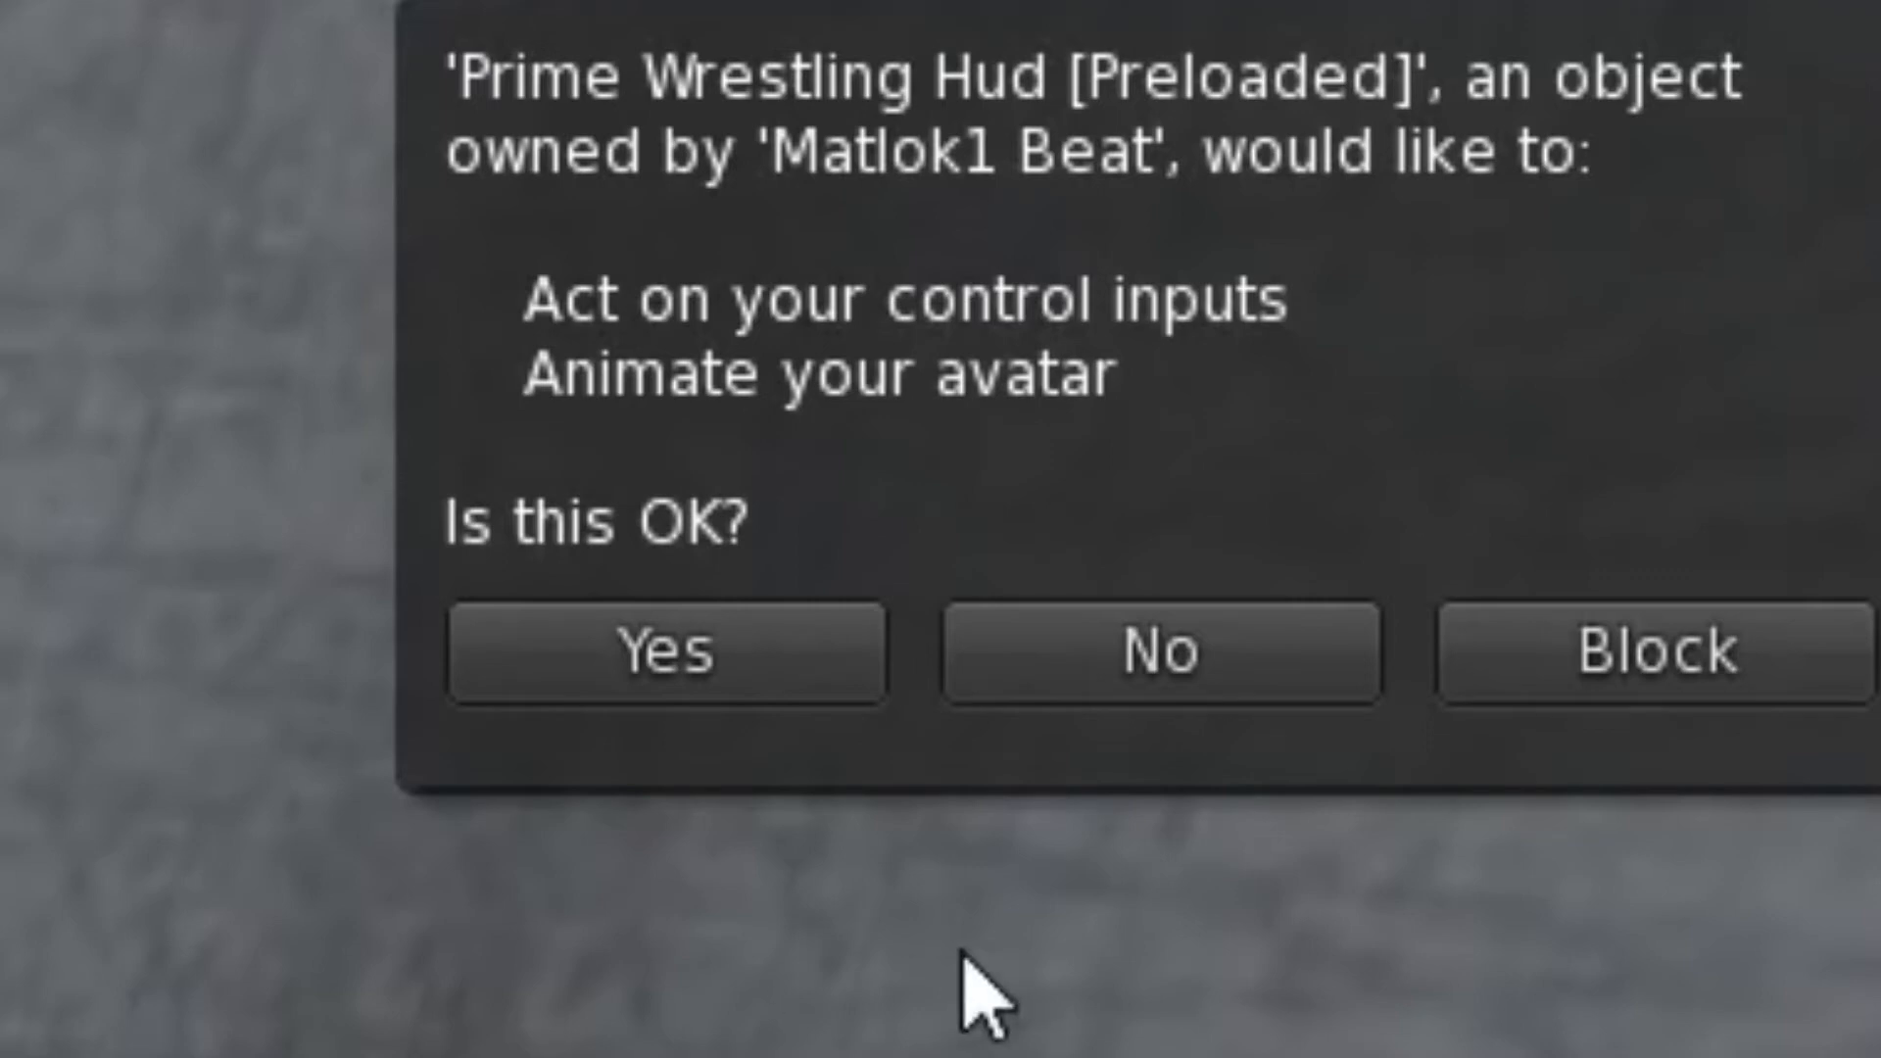
mouse_move(435, 283)
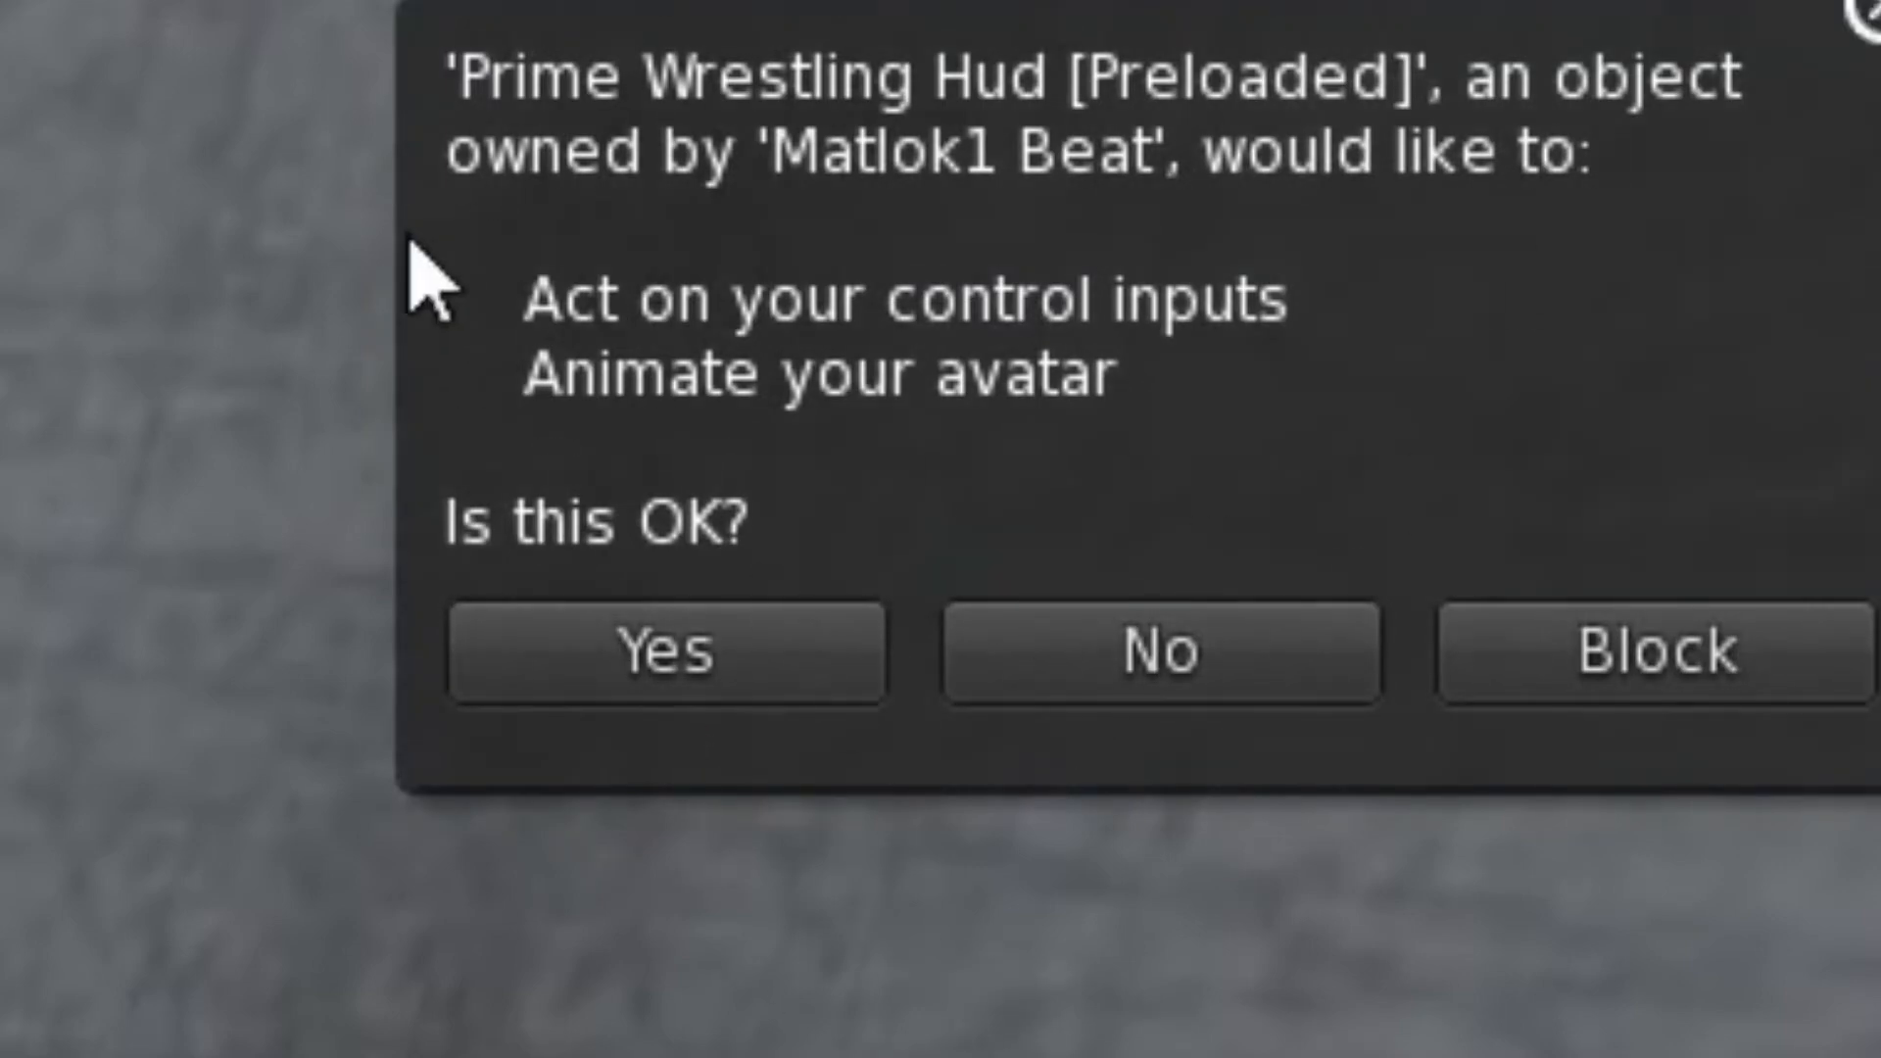
- Grant the Preloaded HUD permission to control inputs and animate the avatar
left_click(664, 655)
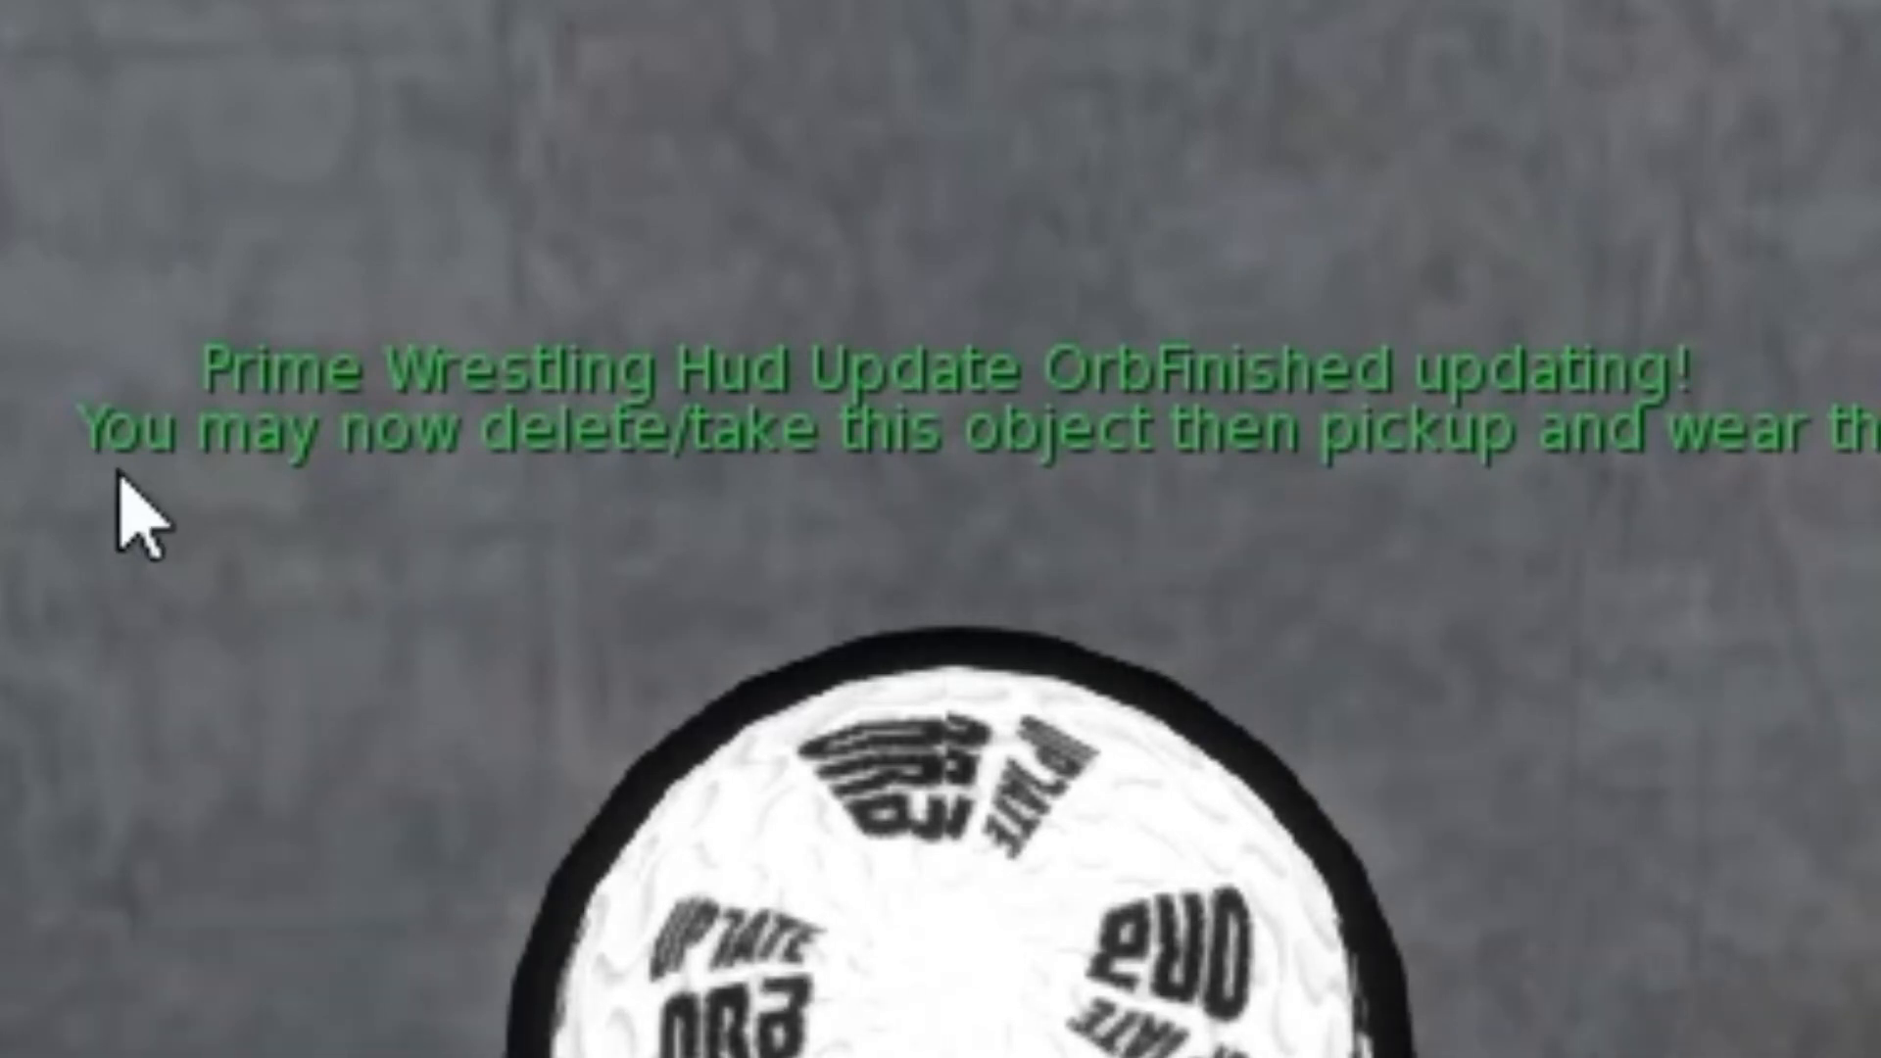
mouse_move(1150, 441)
type("update o")
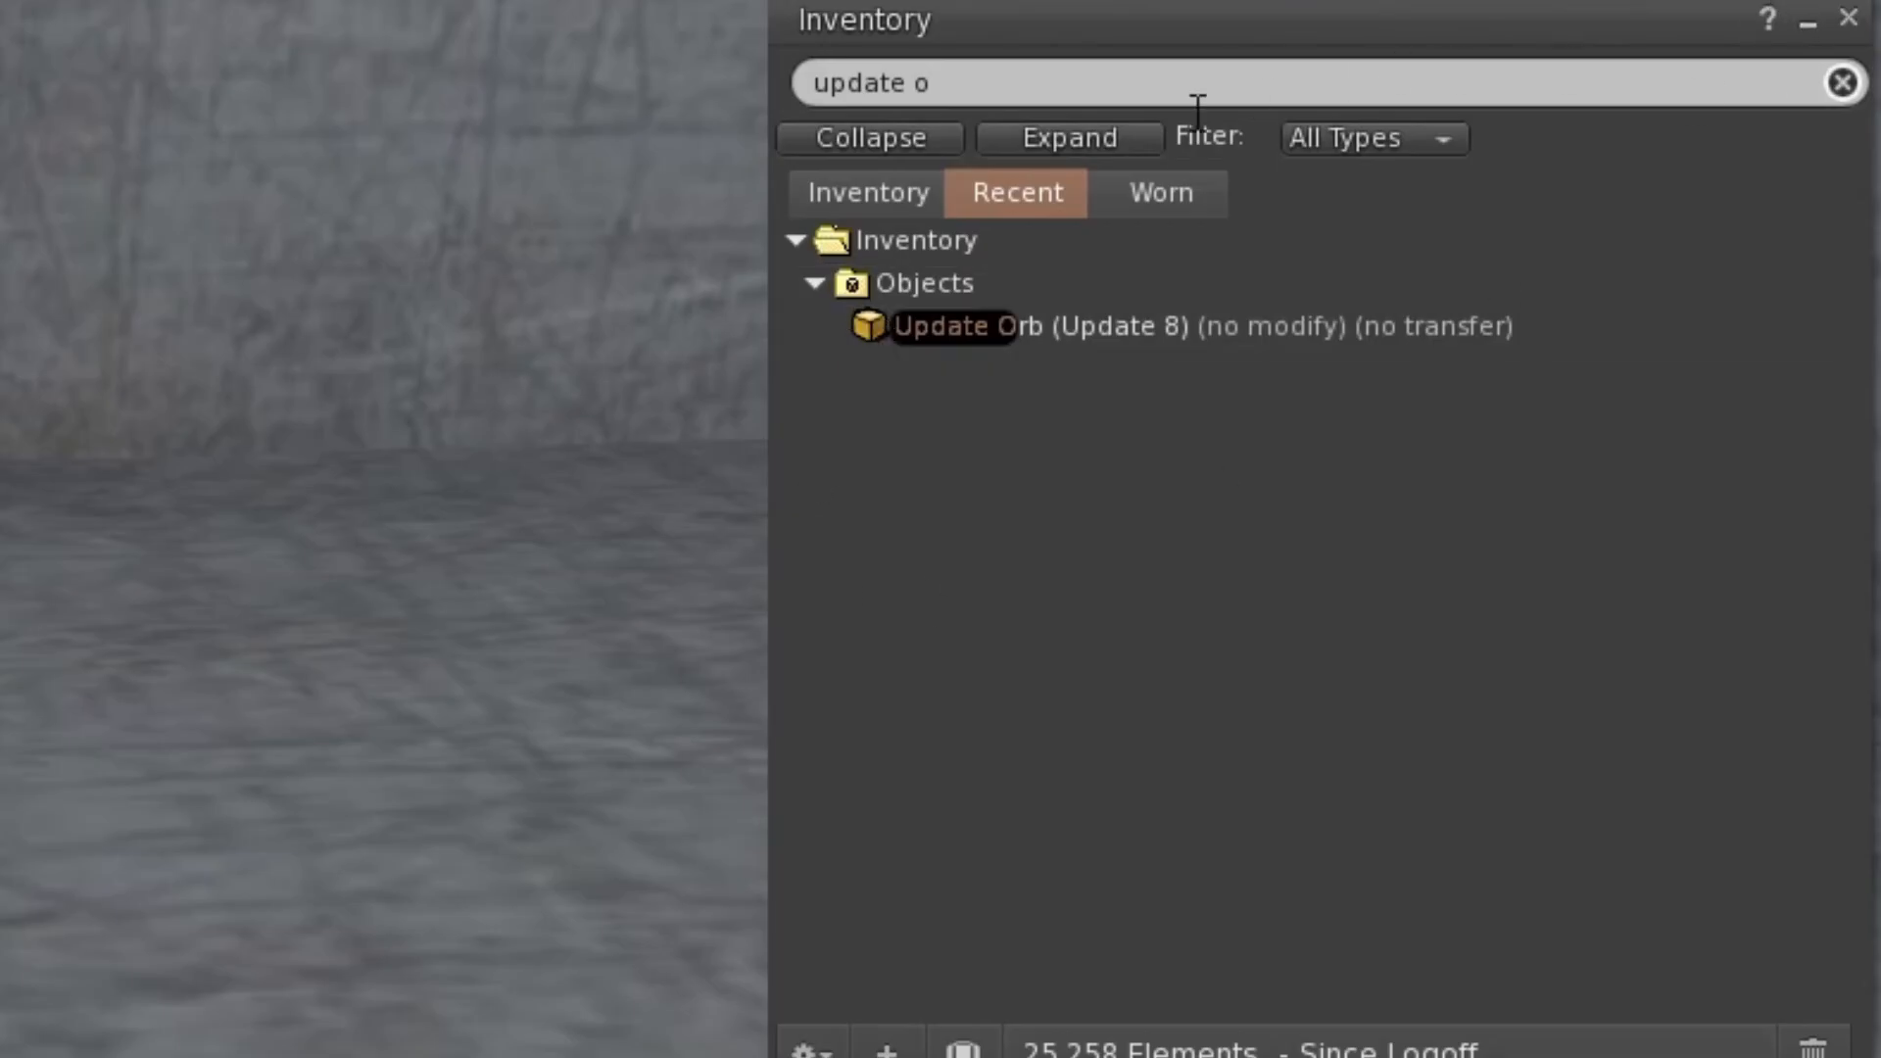
- Clear the inventory search filter to show Recent items unfiltered
left_click(1842, 82)
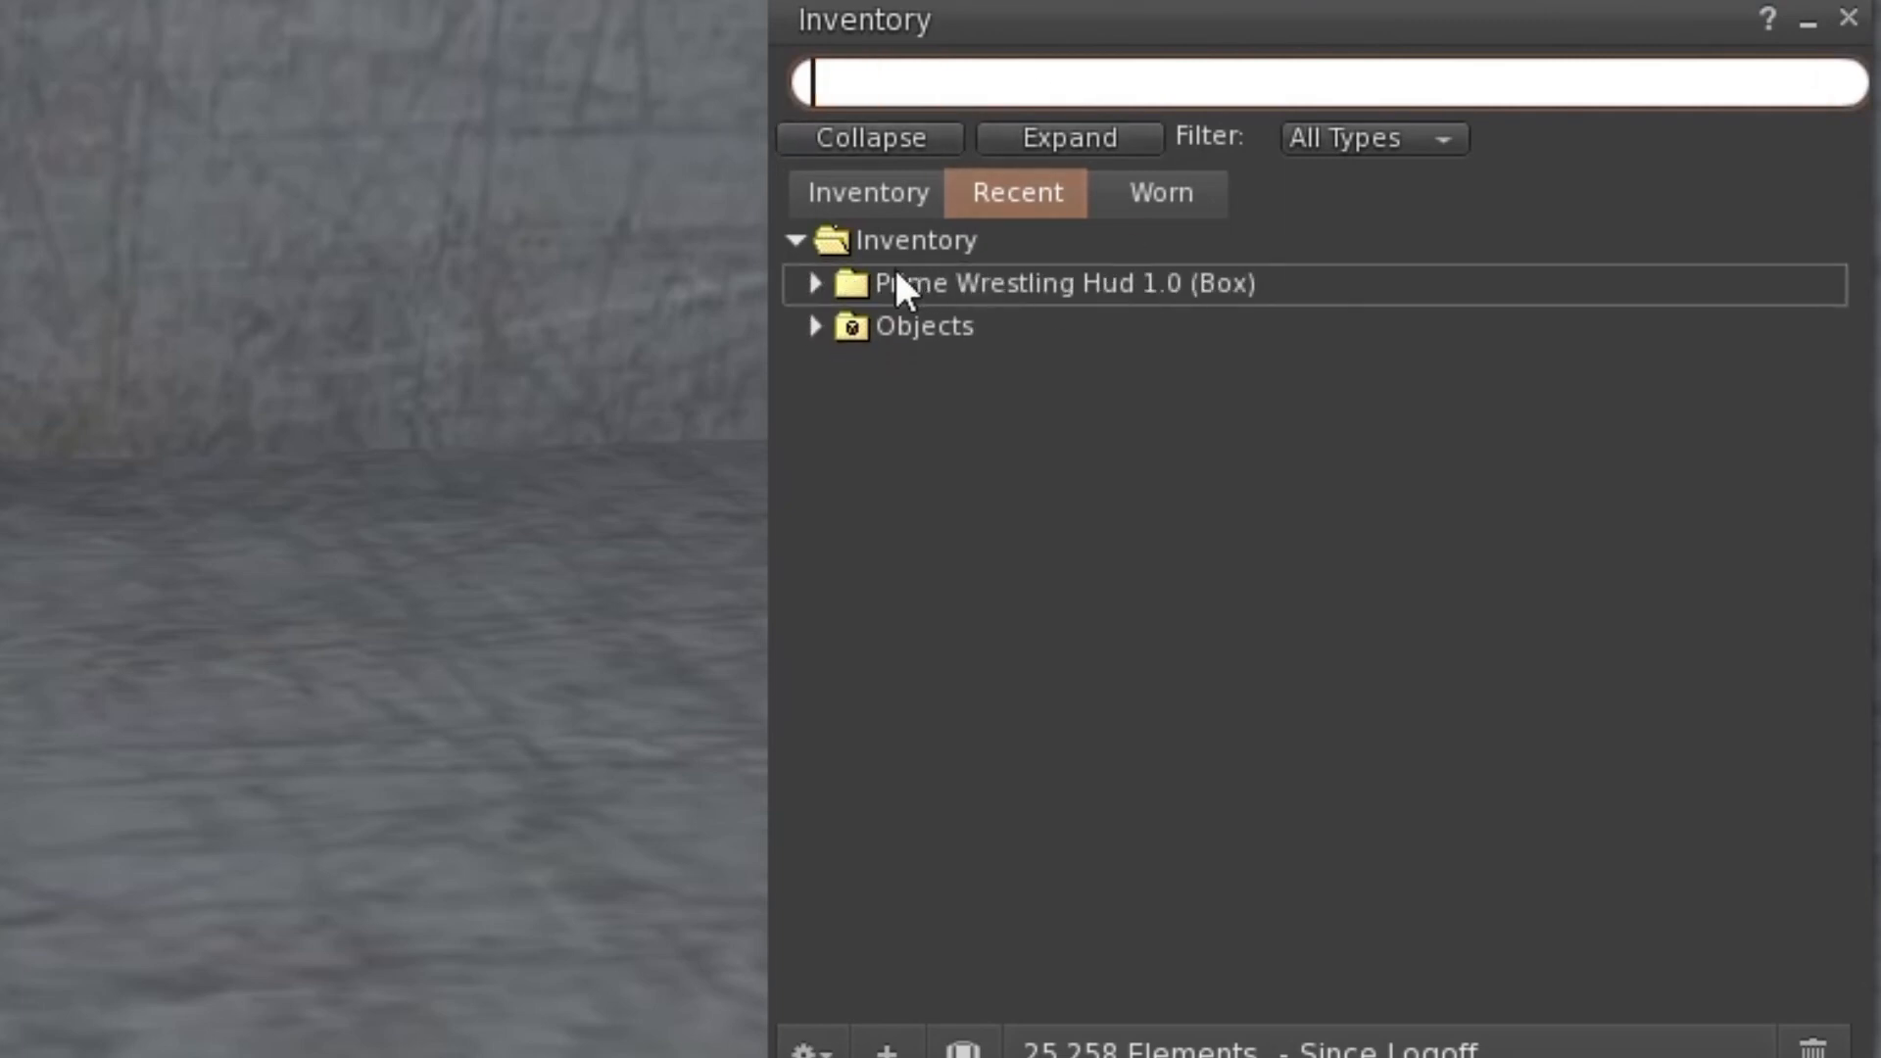